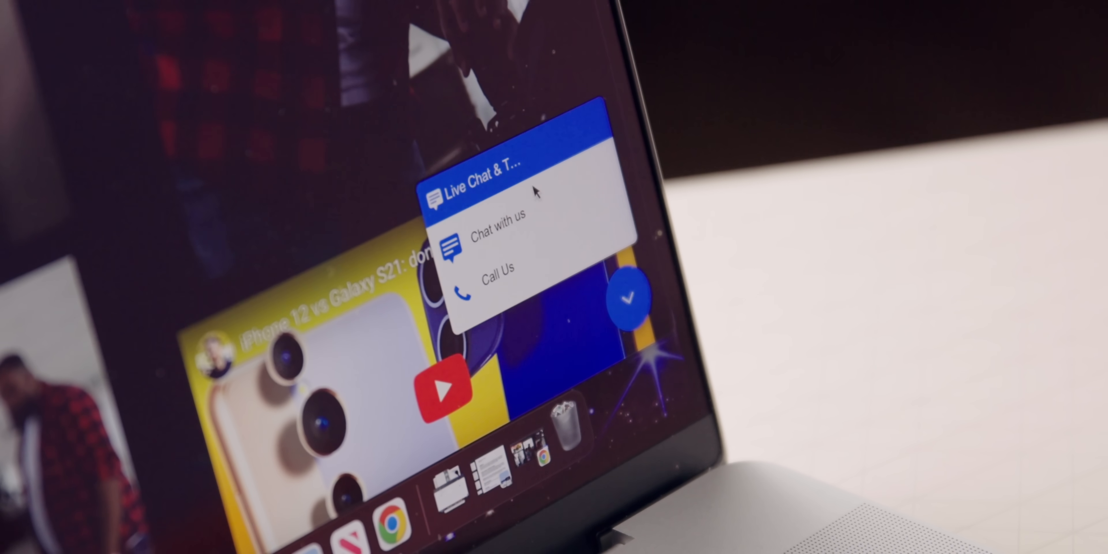
{"action": "mouse_move", "coordinate": [539, 258]}
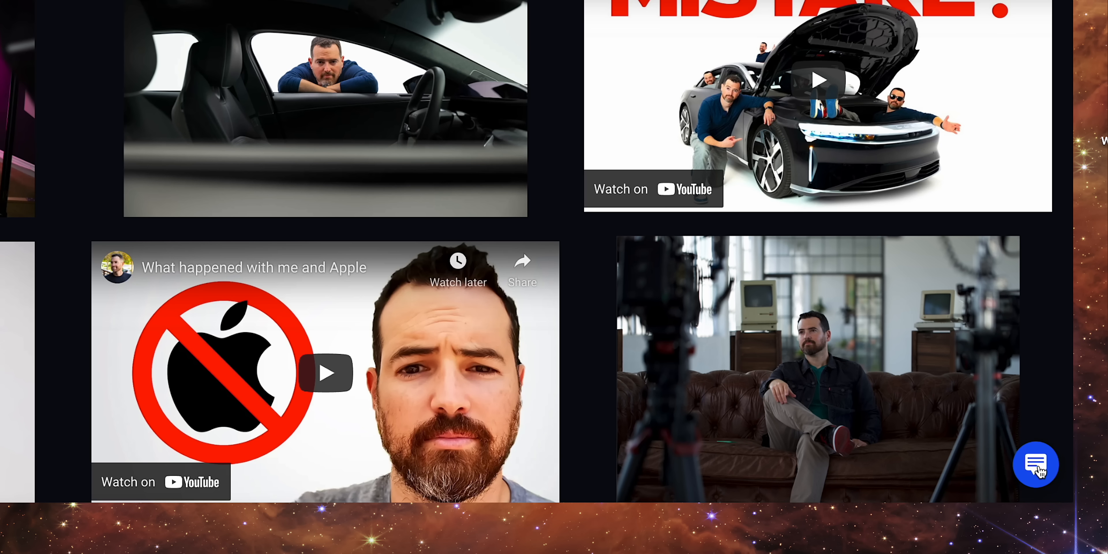
Start a text chat from the website's chat bubble via 'Chat with us'.
{"action": "left_click", "coordinate": [1035, 464]}
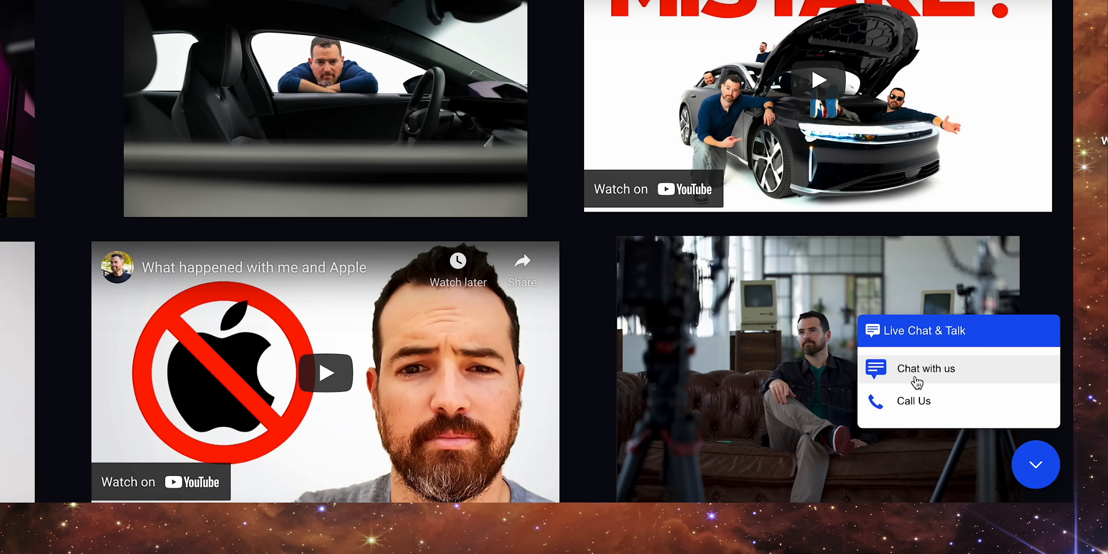
{"action": "left_click", "coordinate": [925, 368]}
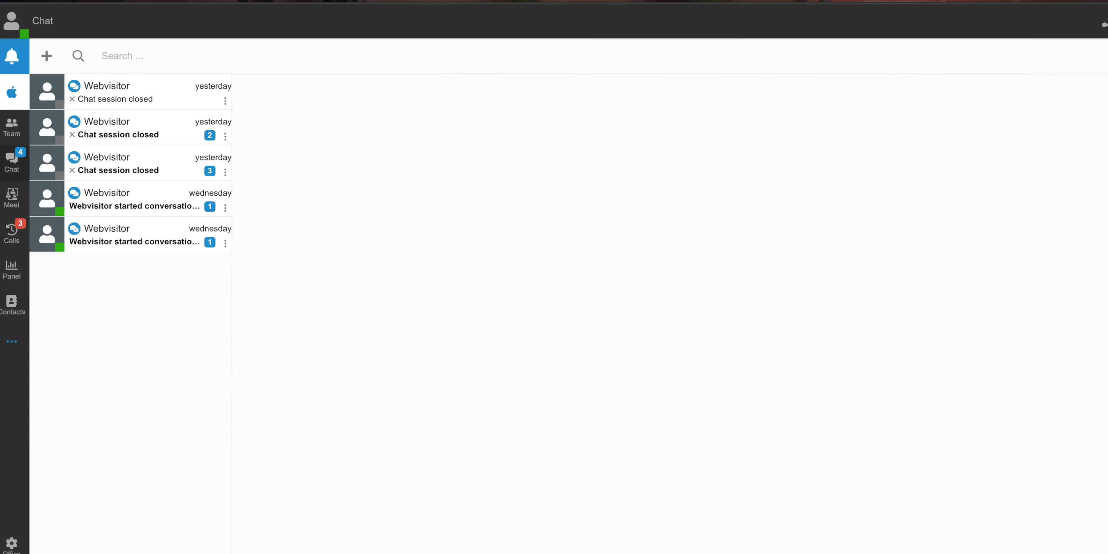
Answer the incoming LiveChat call from the web visitor in the 3CX web client.
{"action": "left_click", "coordinate": [12, 232]}
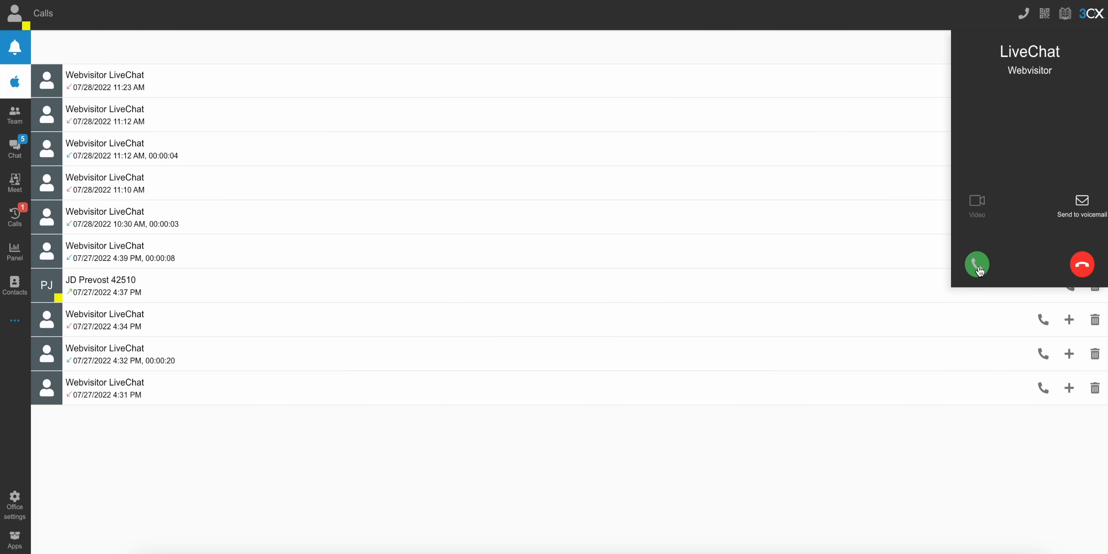
{"action": "left_click", "coordinate": [976, 264]}
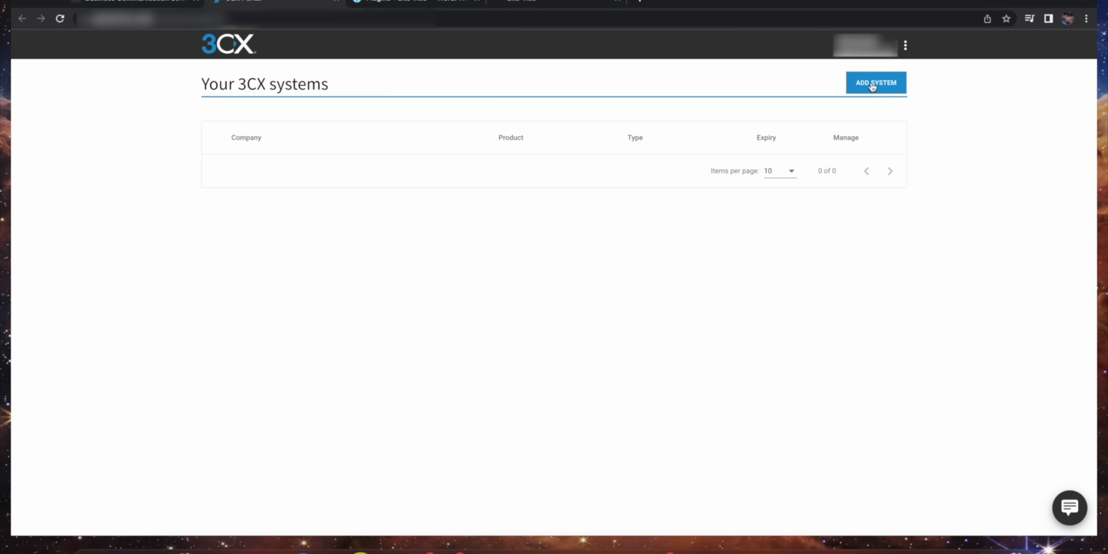
Add a new system hosted by 3CX and continue to plan selection.
{"action": "left_click", "coordinate": [875, 82]}
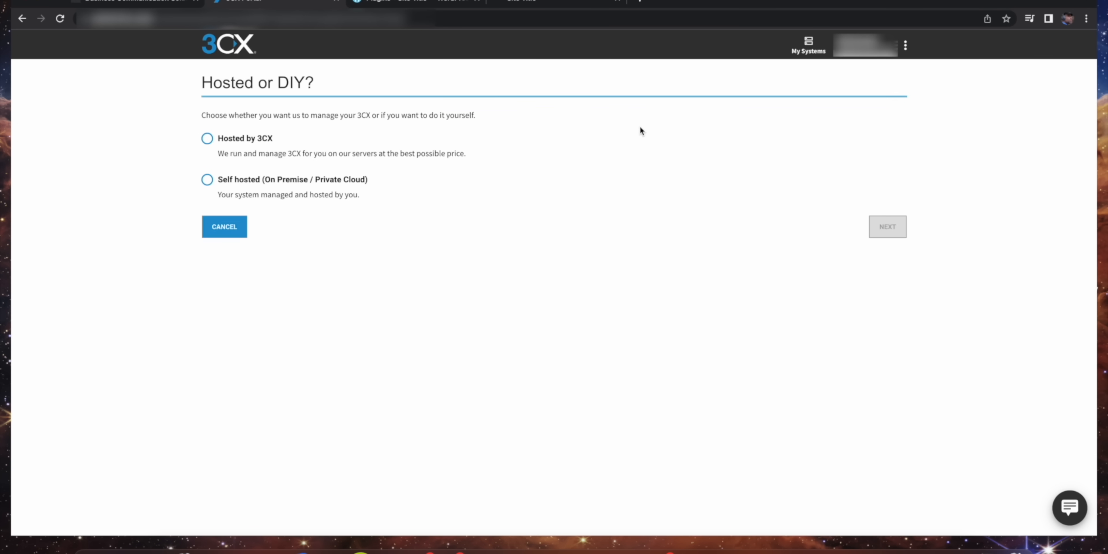
{"action": "mouse_move", "coordinate": [636, 131]}
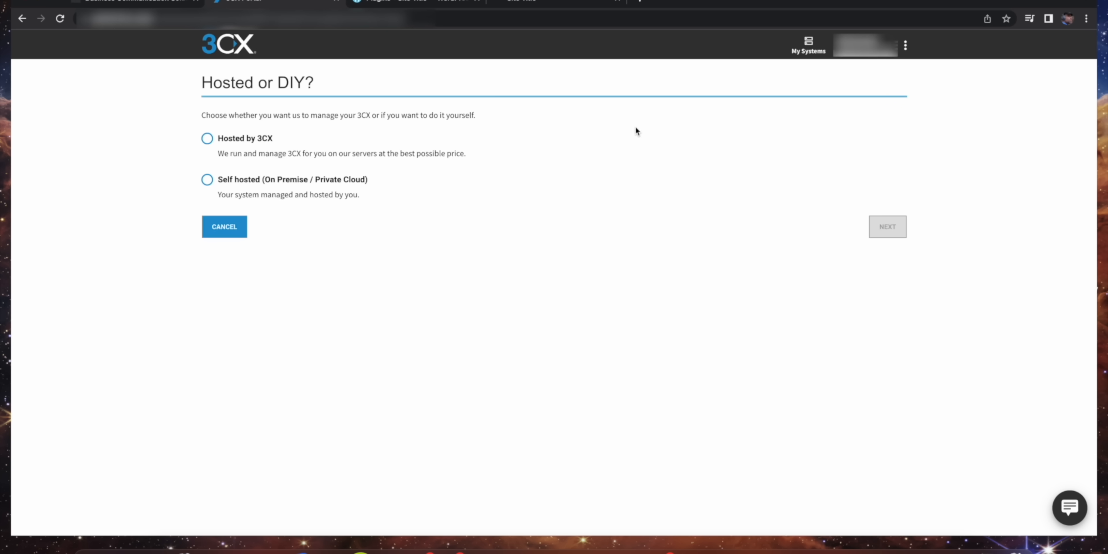
{"action": "left_click", "coordinate": [208, 138]}
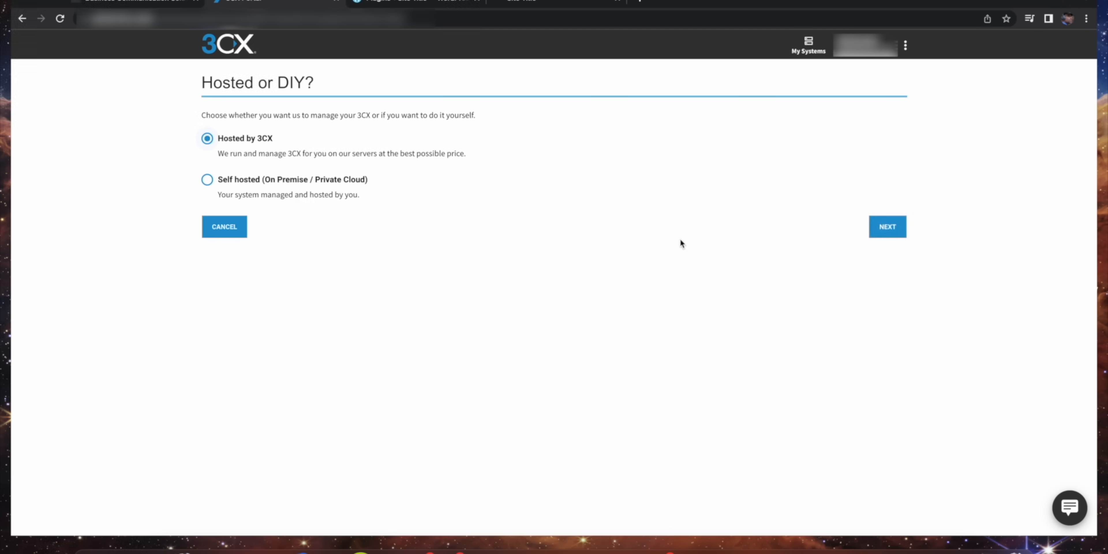
{"action": "left_click", "coordinate": [887, 226]}
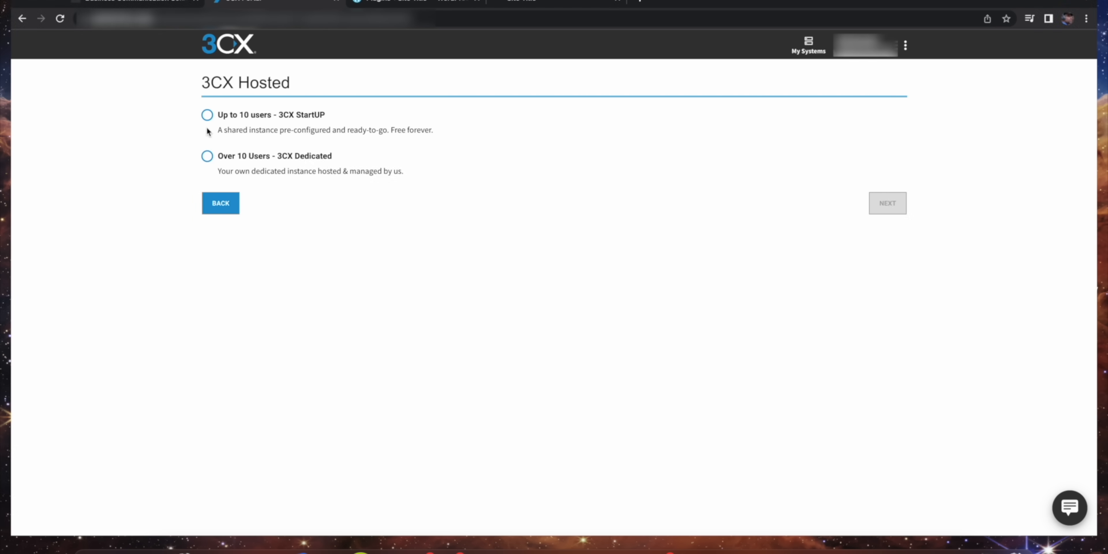
Choose the free 'Up to 10 users - 3CX StartUP' plan and continue to telephone number setup.
{"action": "left_click", "coordinate": [208, 115]}
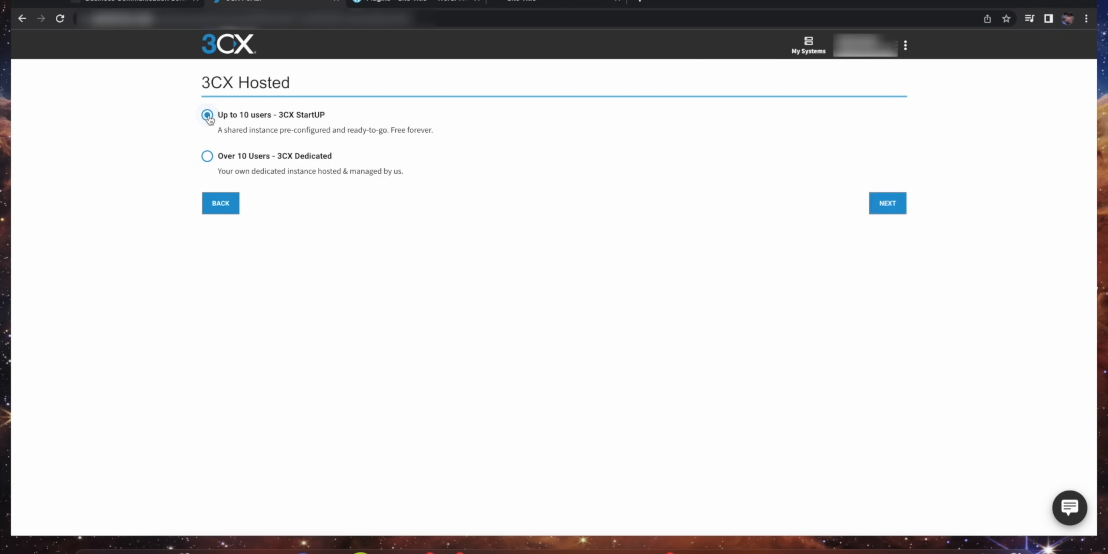
{"action": "left_click", "coordinate": [207, 115]}
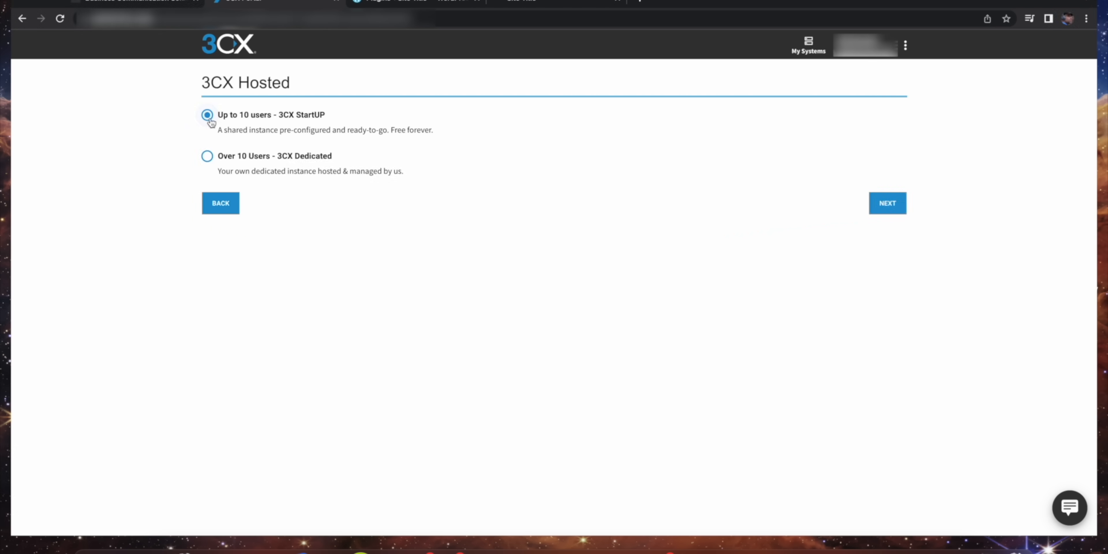
{"action": "left_click", "coordinate": [887, 202]}
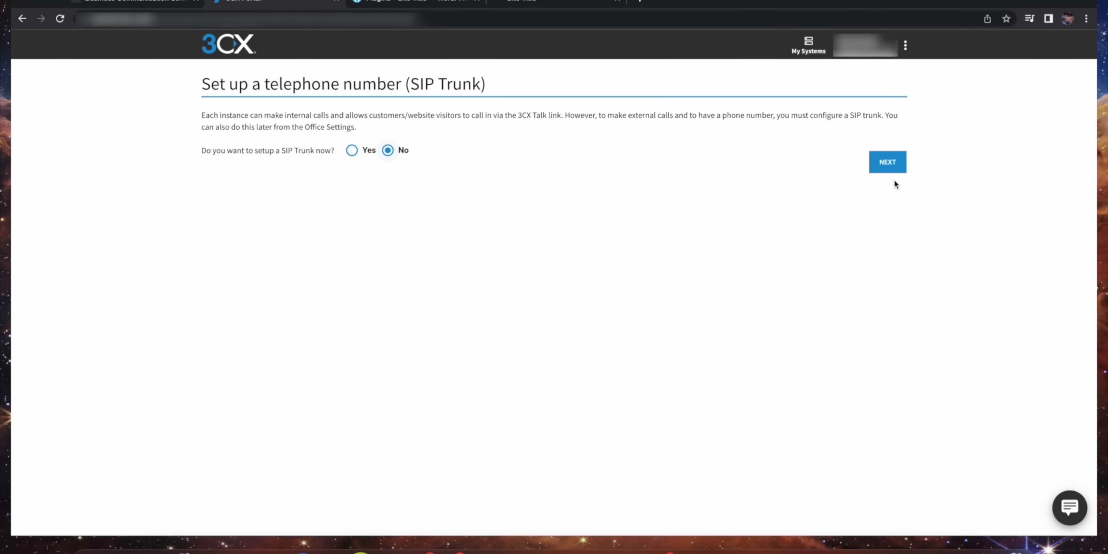
Skip the SIP trunk, enable live chat for a WordPress website and save the site address.
{"action": "left_click", "coordinate": [887, 161]}
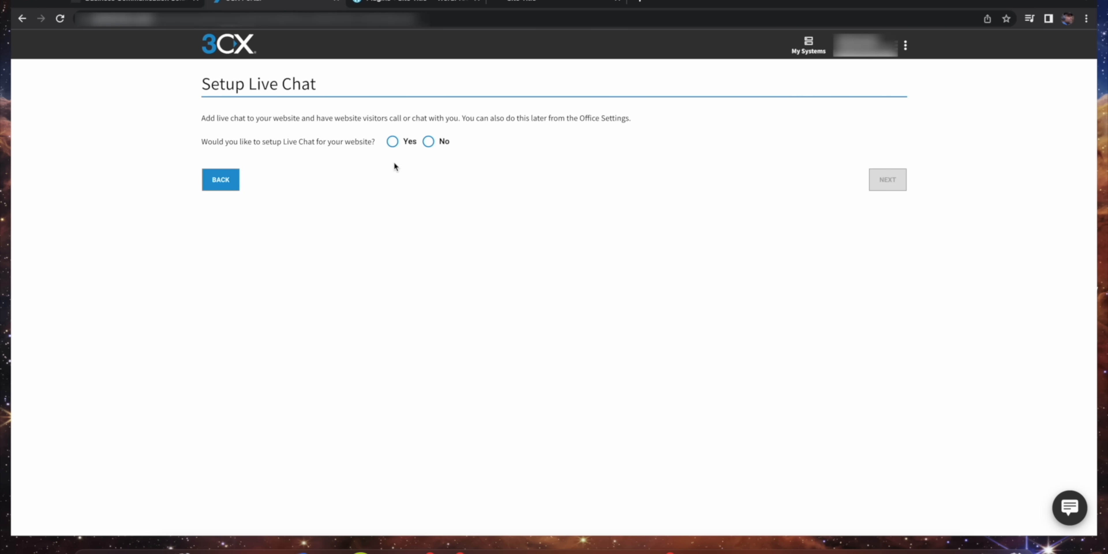
{"action": "left_click", "coordinate": [392, 142]}
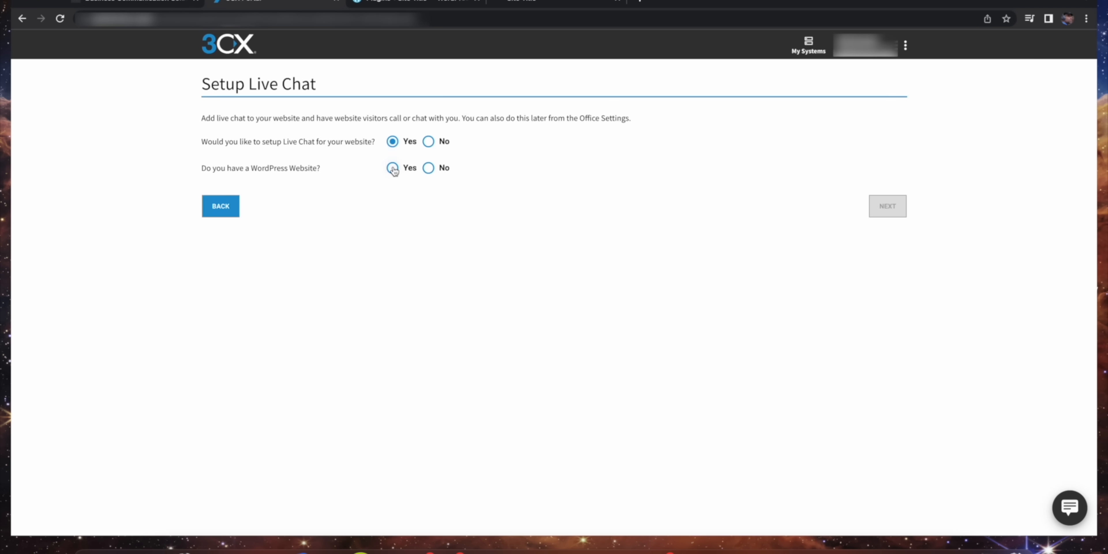
{"action": "left_click", "coordinate": [393, 167]}
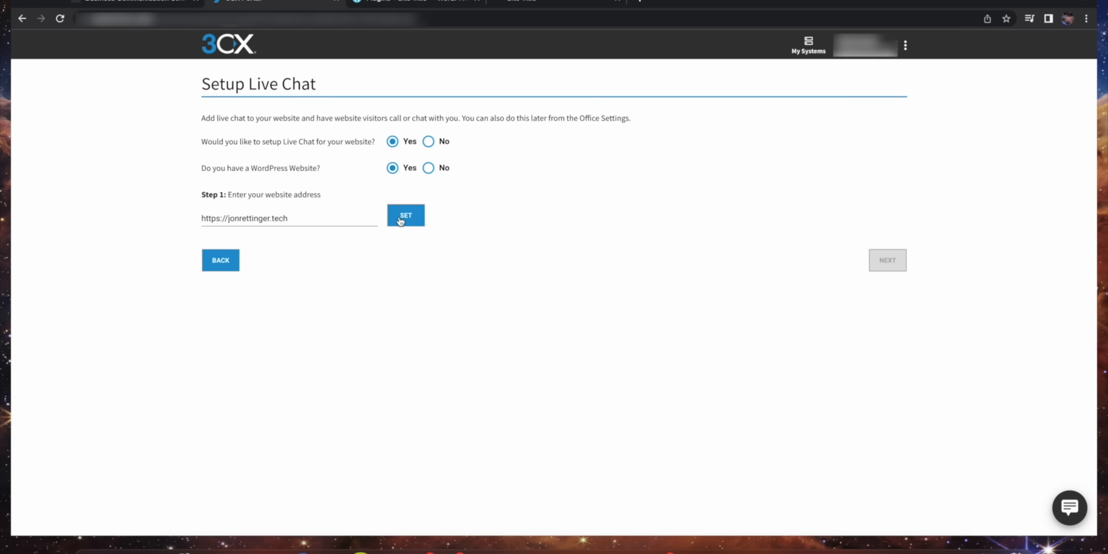
{"action": "left_click", "coordinate": [405, 215]}
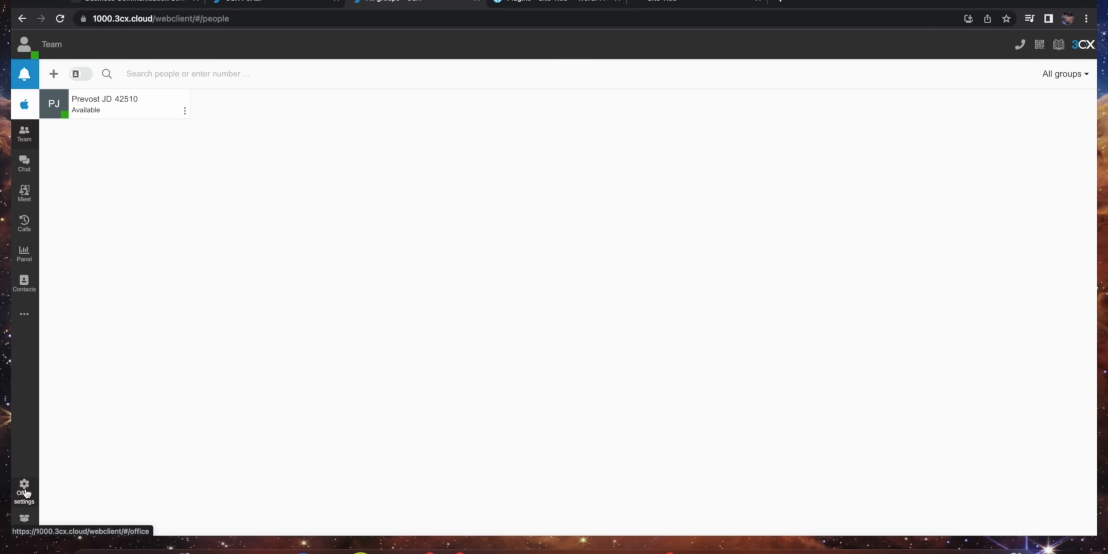
In the voice and chat settings, require visitors to give their Name before chatting.
{"action": "left_click", "coordinate": [23, 490]}
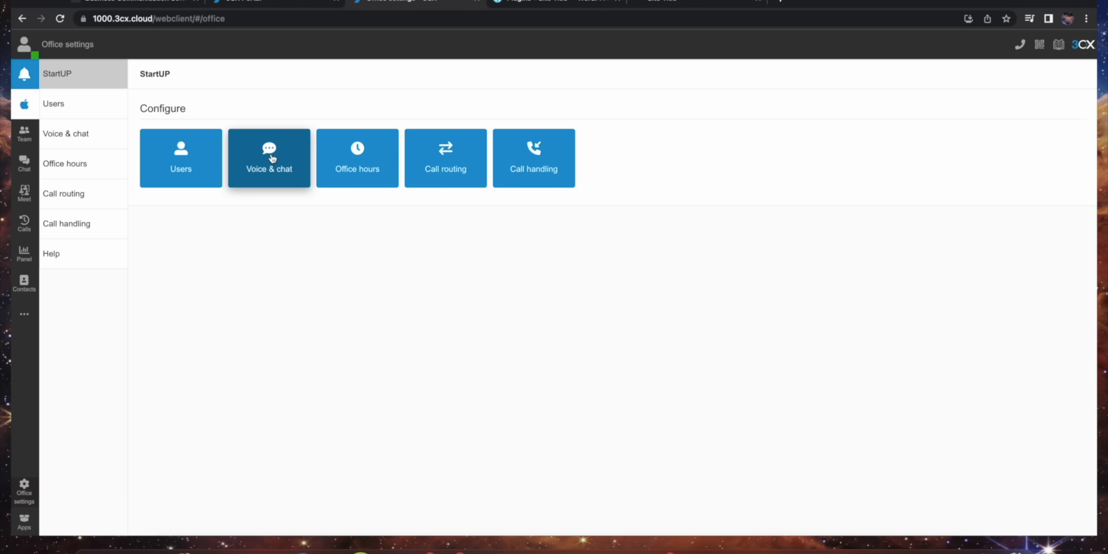
{"action": "left_click", "coordinate": [269, 157]}
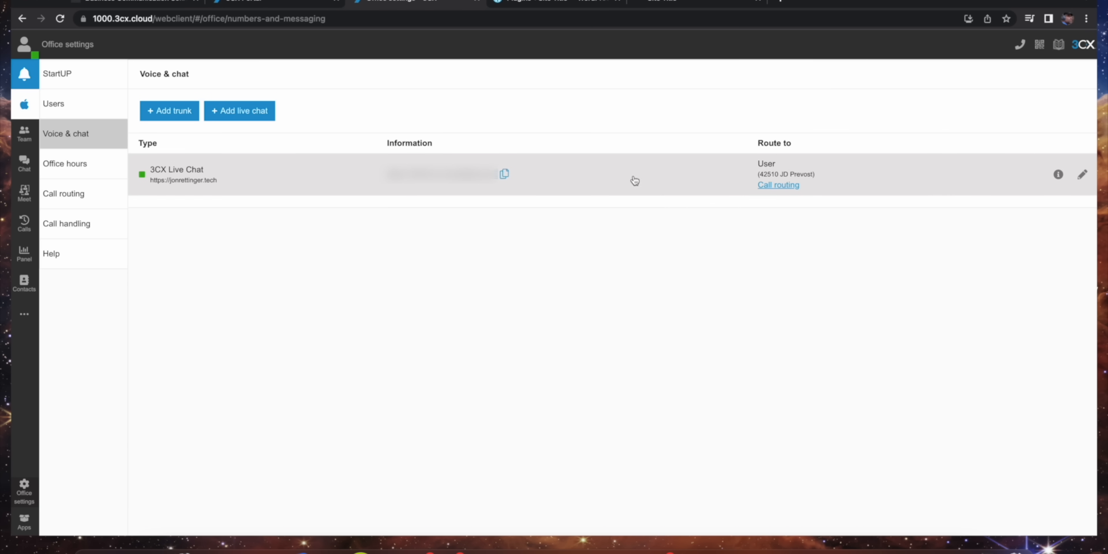
{"action": "left_click", "coordinate": [1082, 173]}
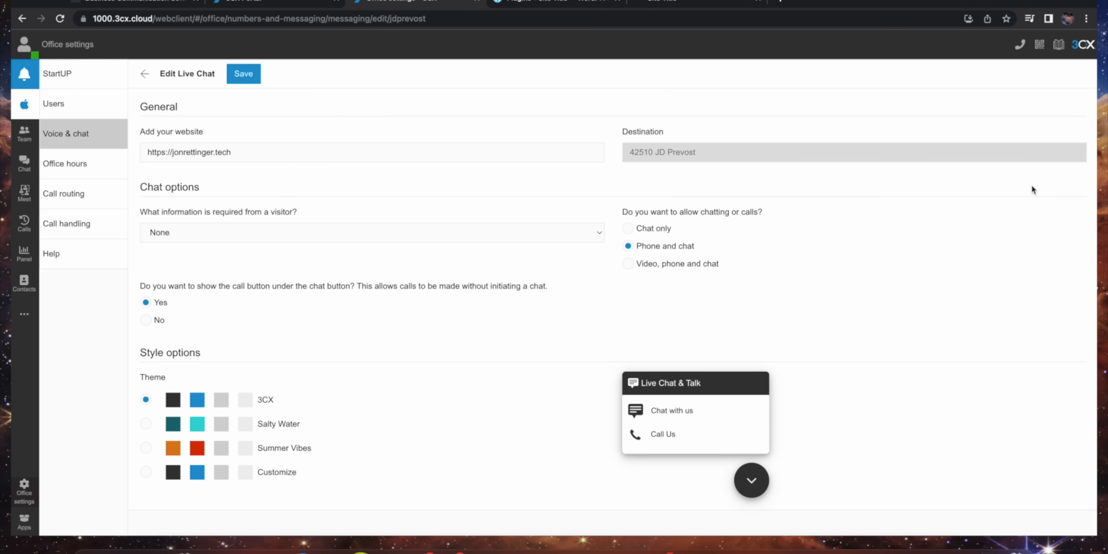
{"action": "mouse_move", "coordinate": [635, 387]}
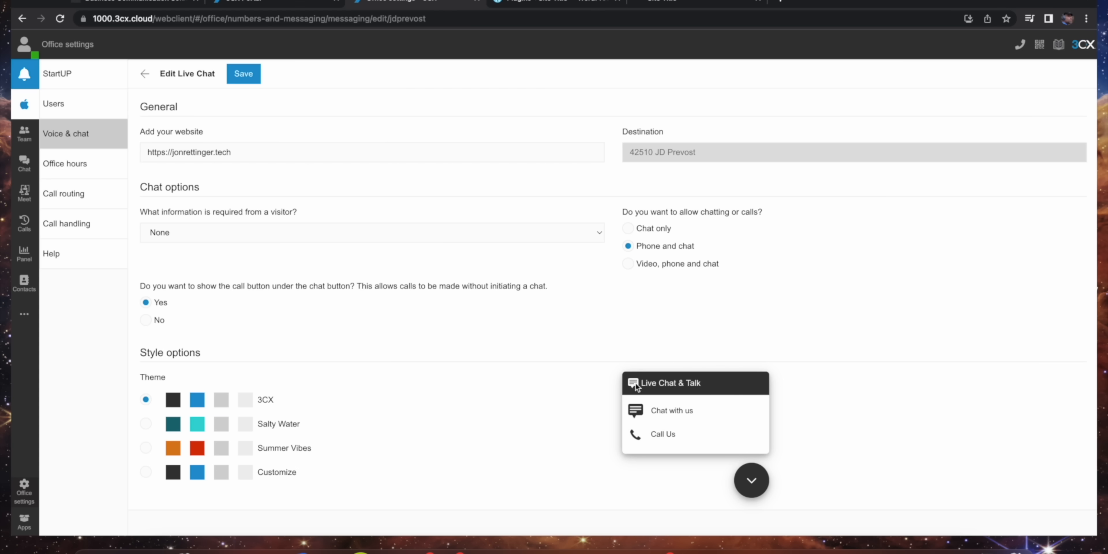
{"action": "mouse_move", "coordinate": [276, 279]}
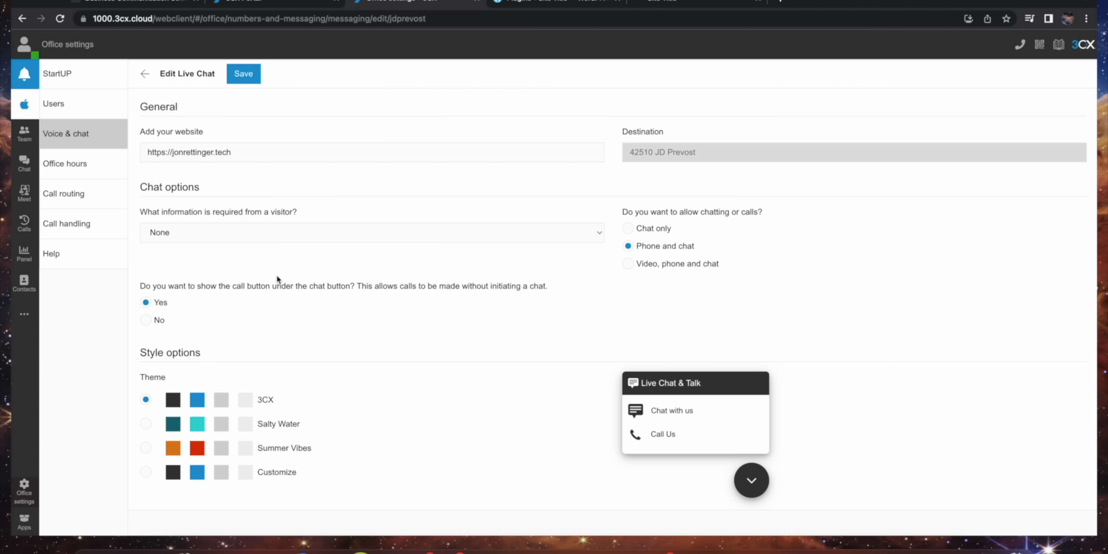
{"action": "left_click", "coordinate": [371, 232]}
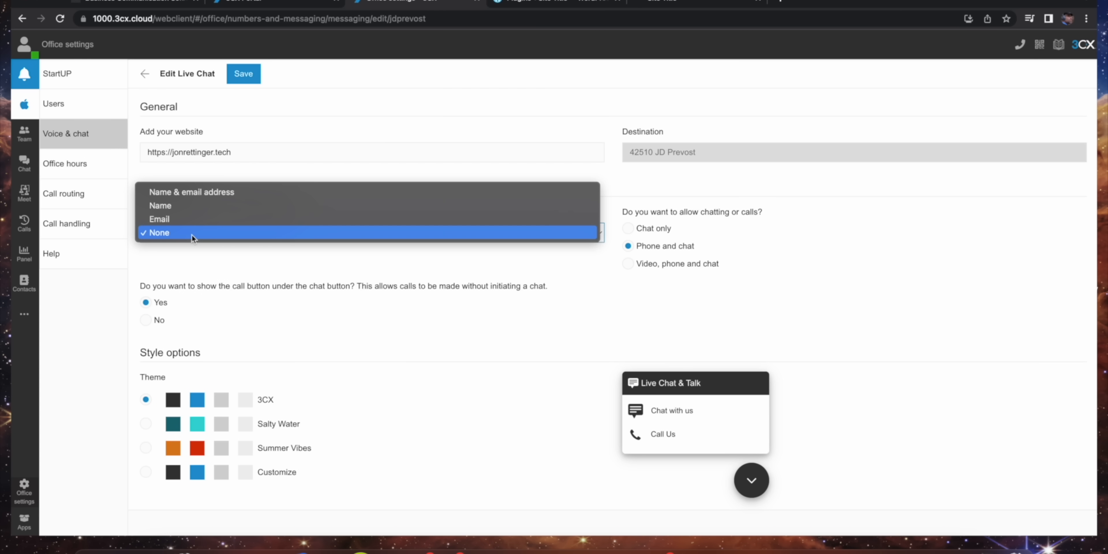
{"action": "mouse_move", "coordinate": [191, 205]}
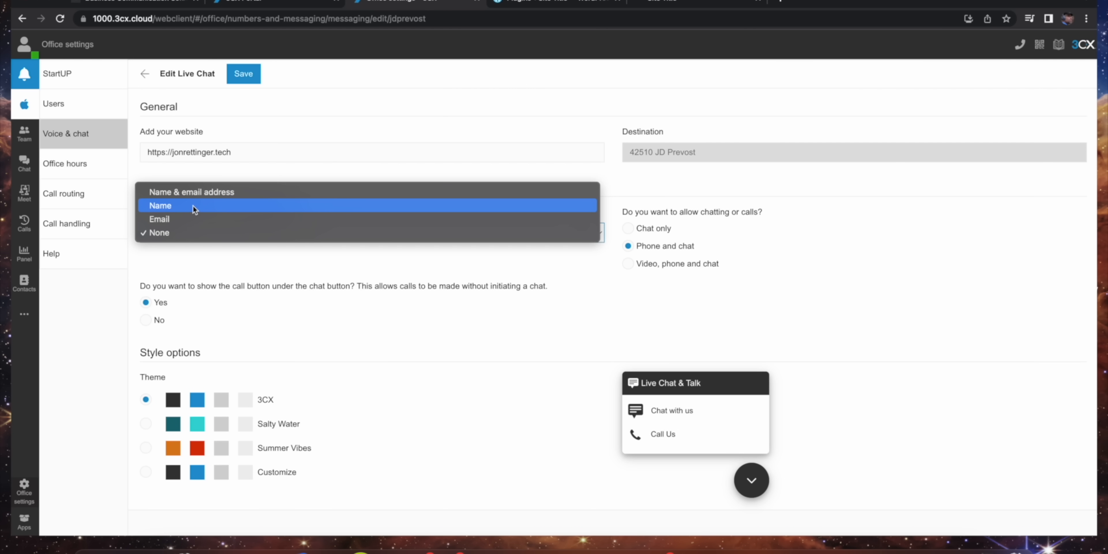
{"action": "left_click", "coordinate": [160, 205]}
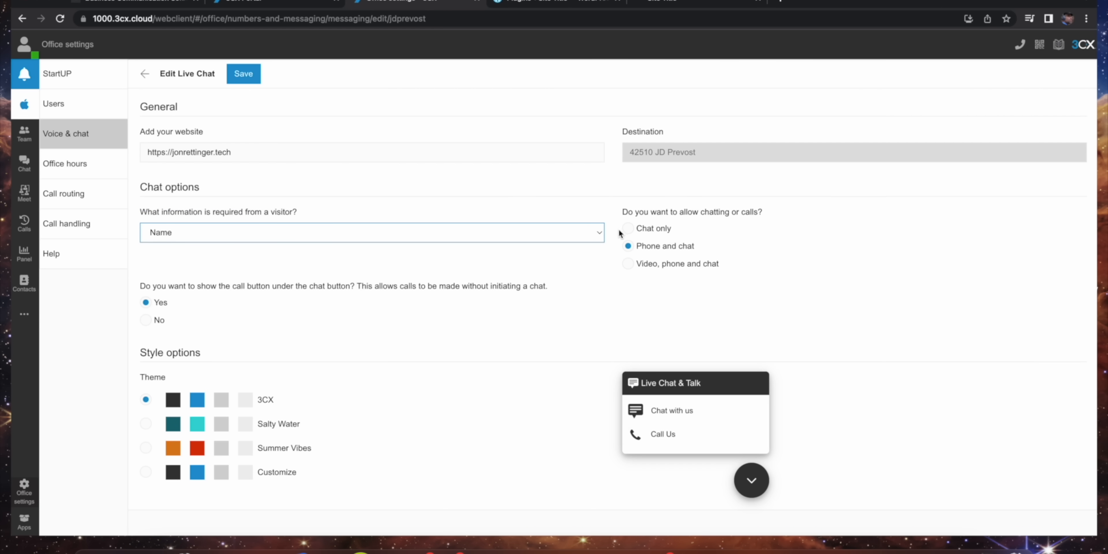
Keep Phone and chat allowed and set the separate call button to No.
{"action": "left_click", "coordinate": [626, 228]}
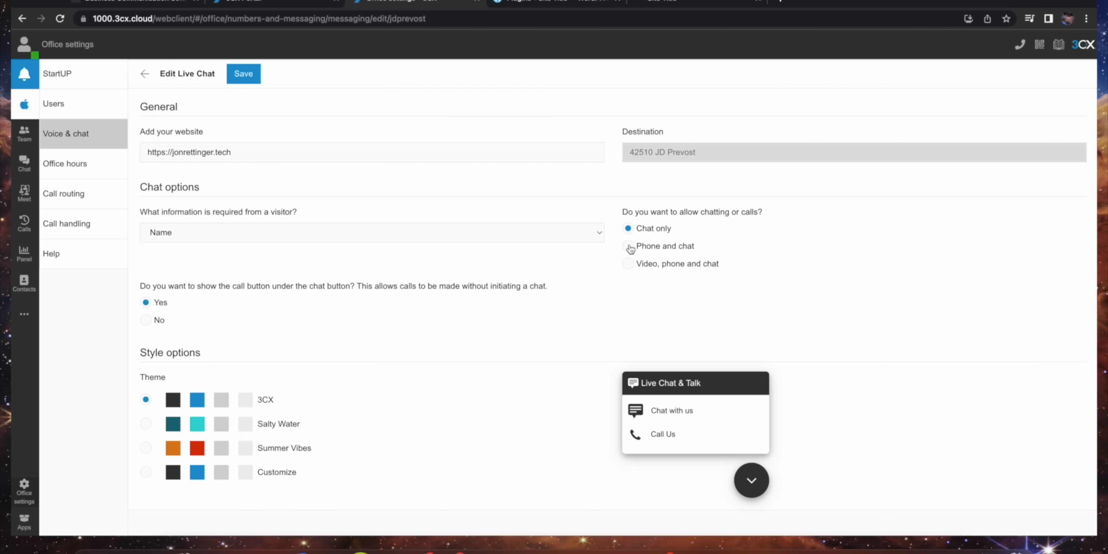
{"action": "left_click", "coordinate": [627, 246]}
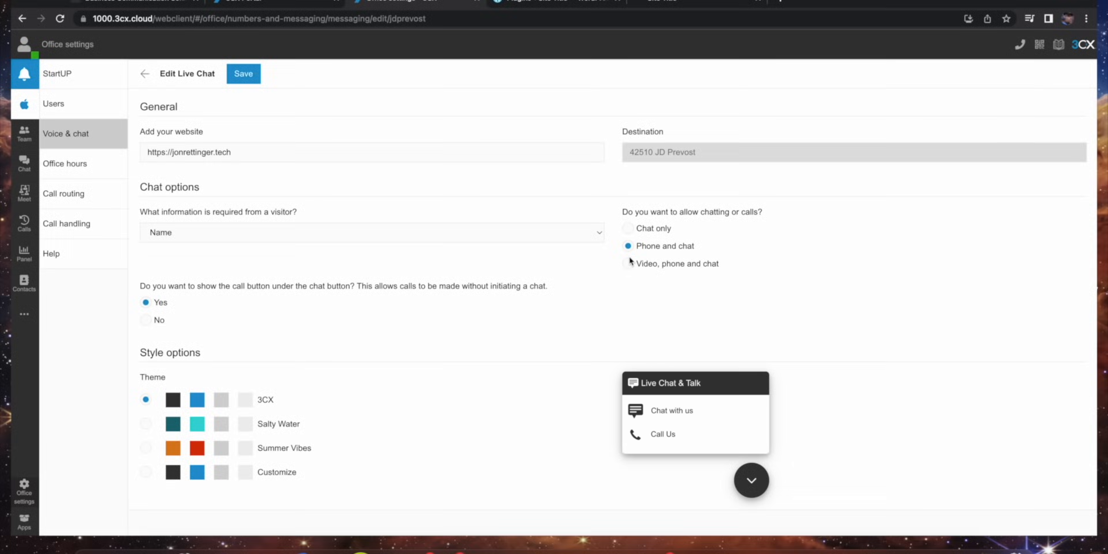
{"action": "left_click", "coordinate": [626, 264]}
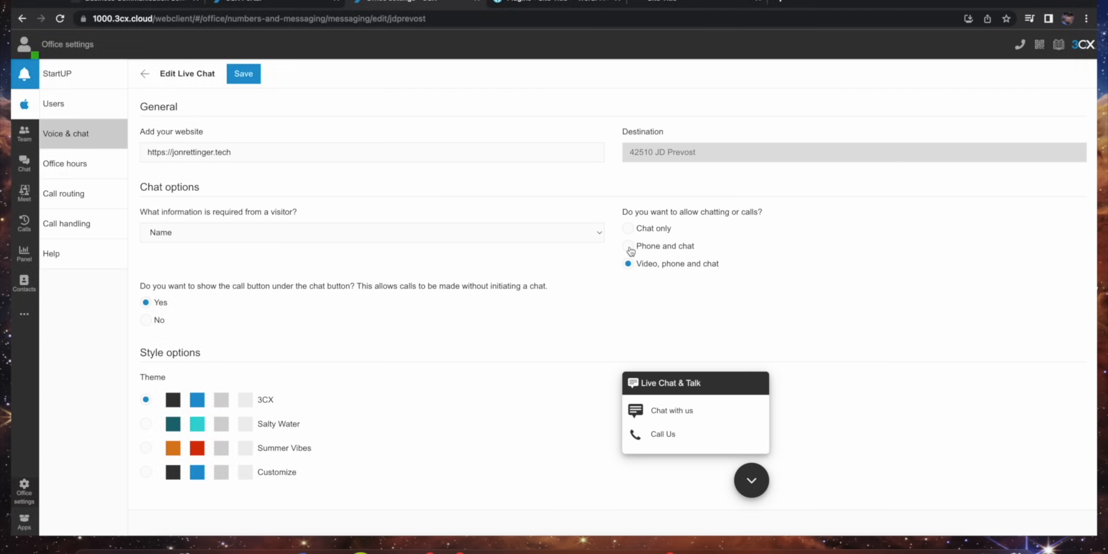
{"action": "left_click", "coordinate": [626, 245]}
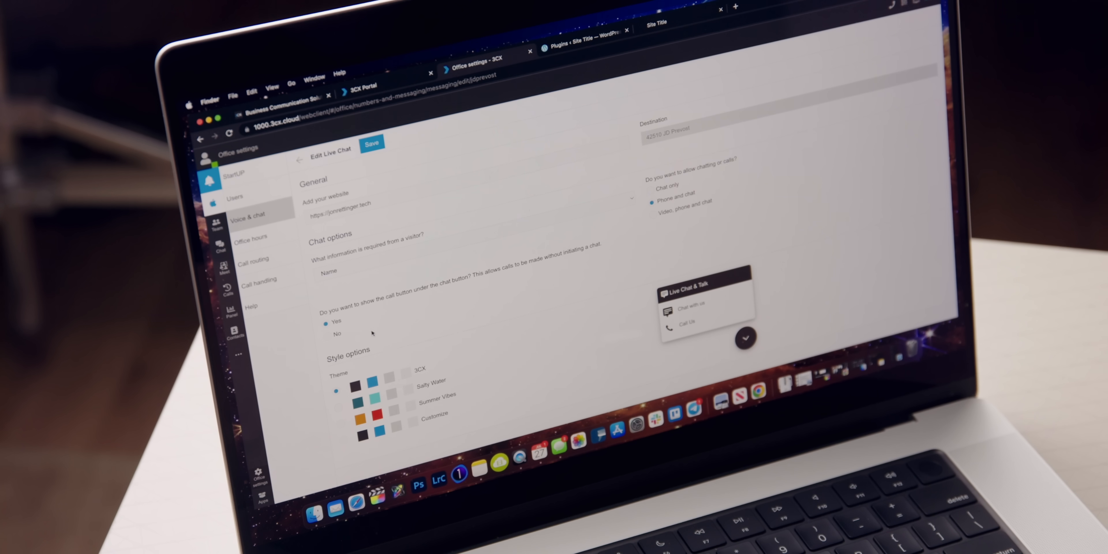
{"action": "left_click", "coordinate": [326, 334]}
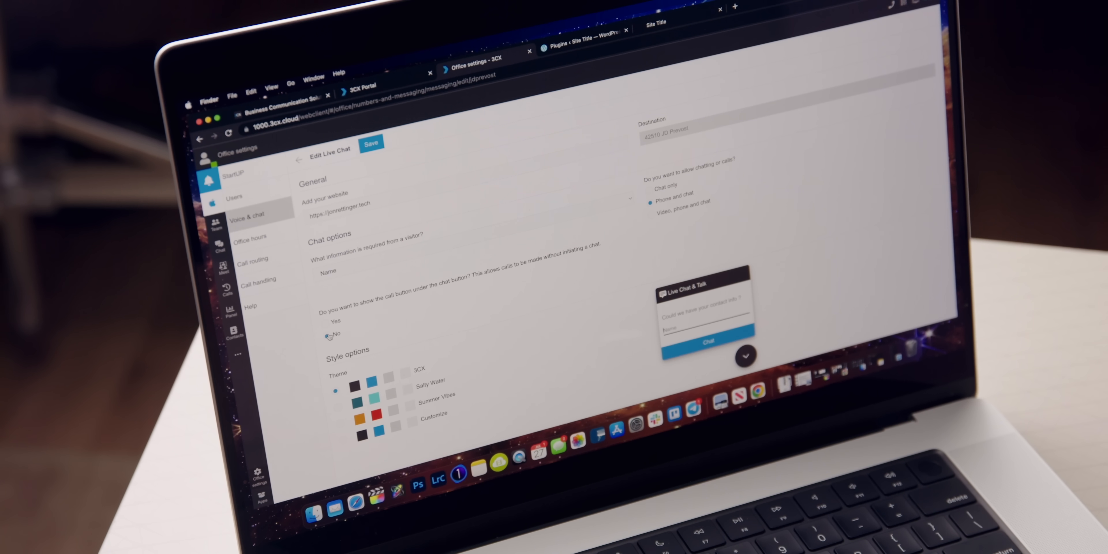
{"action": "left_click", "coordinate": [325, 322]}
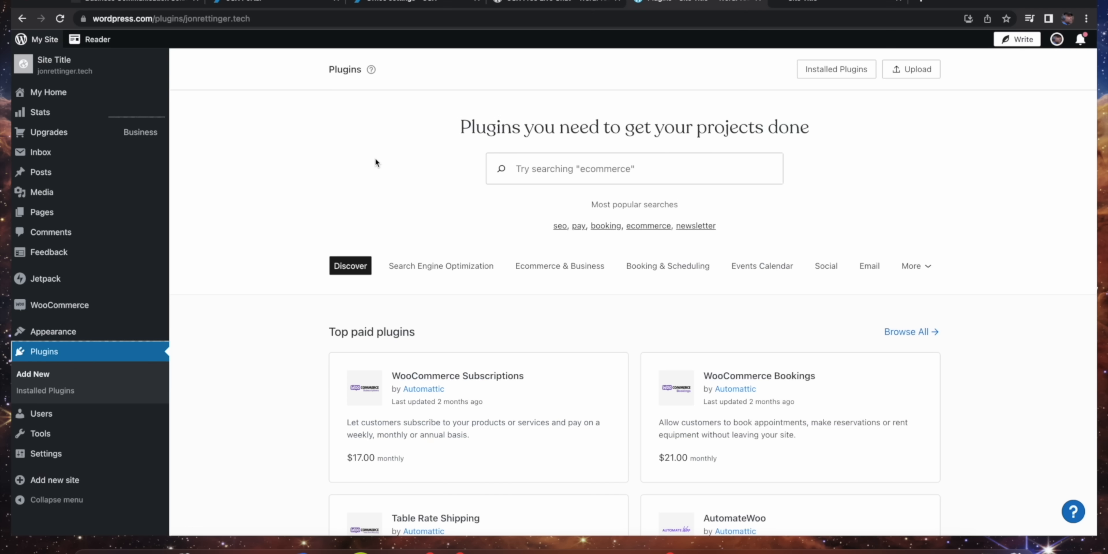
{"action": "mouse_move", "coordinate": [67, 356]}
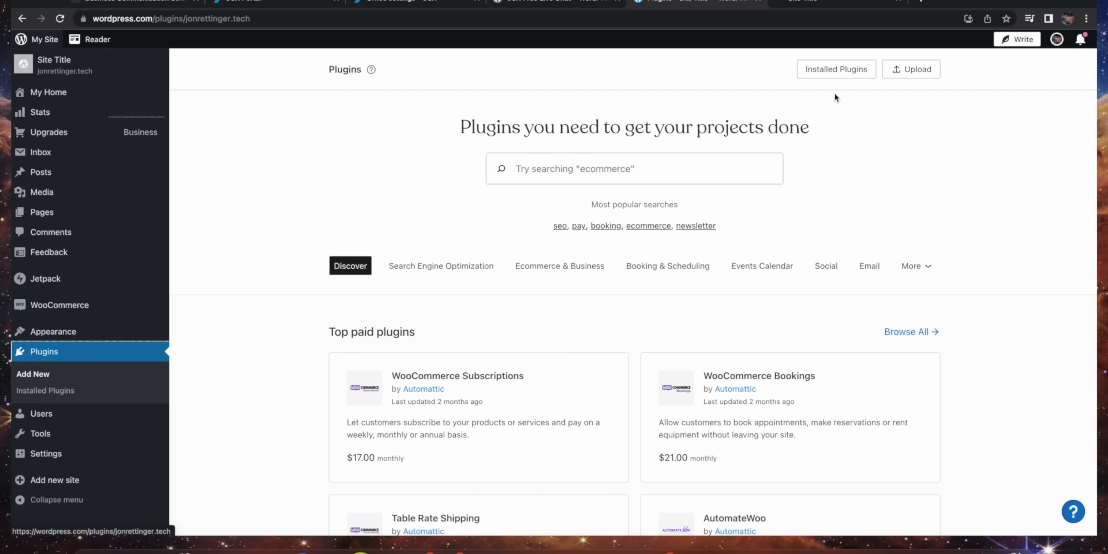
Upload a plugin zip file to install on the WordPress.com Plugins page.
{"action": "left_click", "coordinate": [910, 69]}
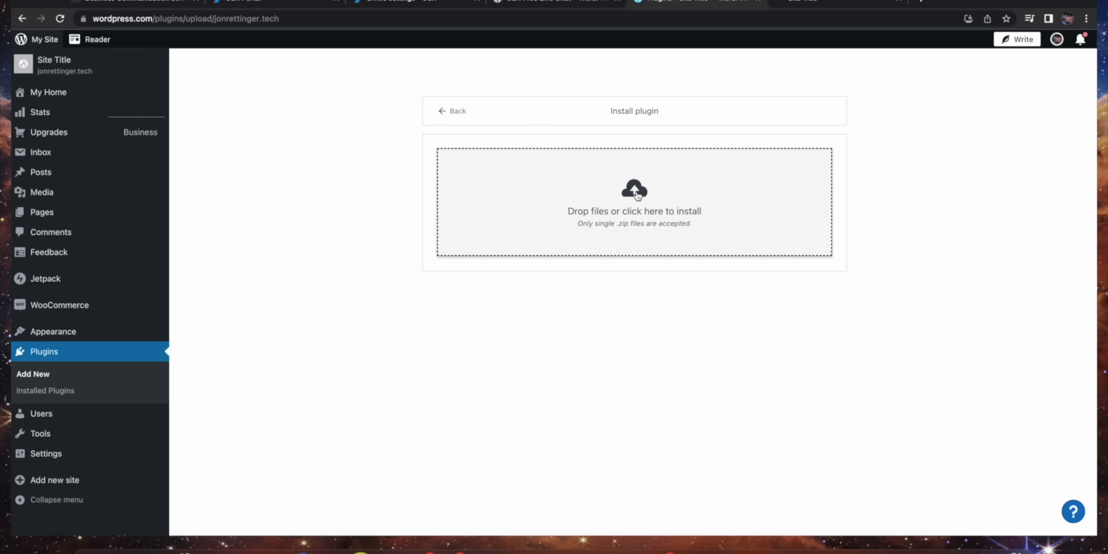
{"action": "left_click", "coordinate": [632, 201]}
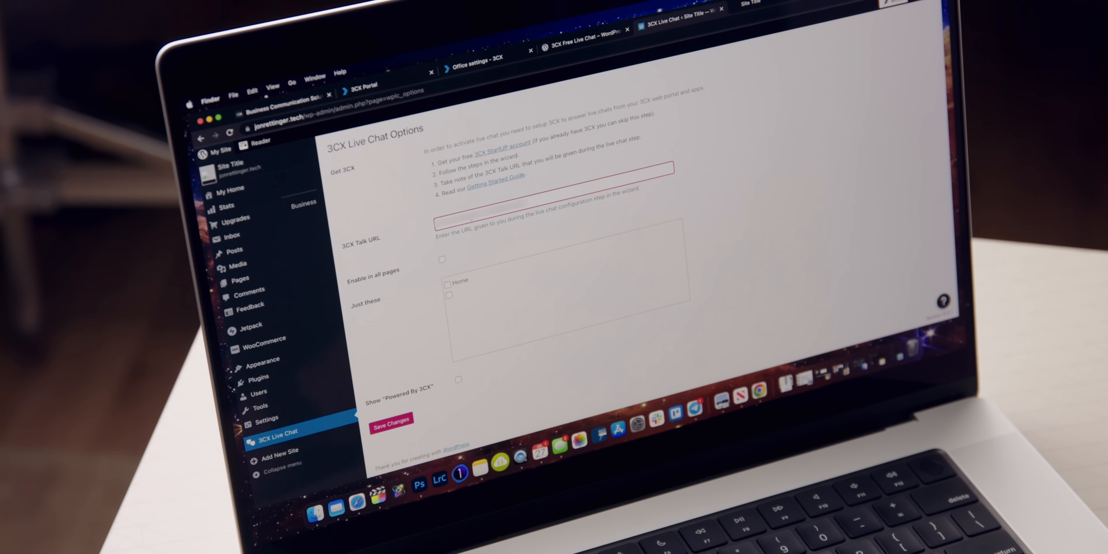
Tick 'Enable in all pages' in the 3CX Live Chat Options.
{"action": "left_click", "coordinate": [441, 259]}
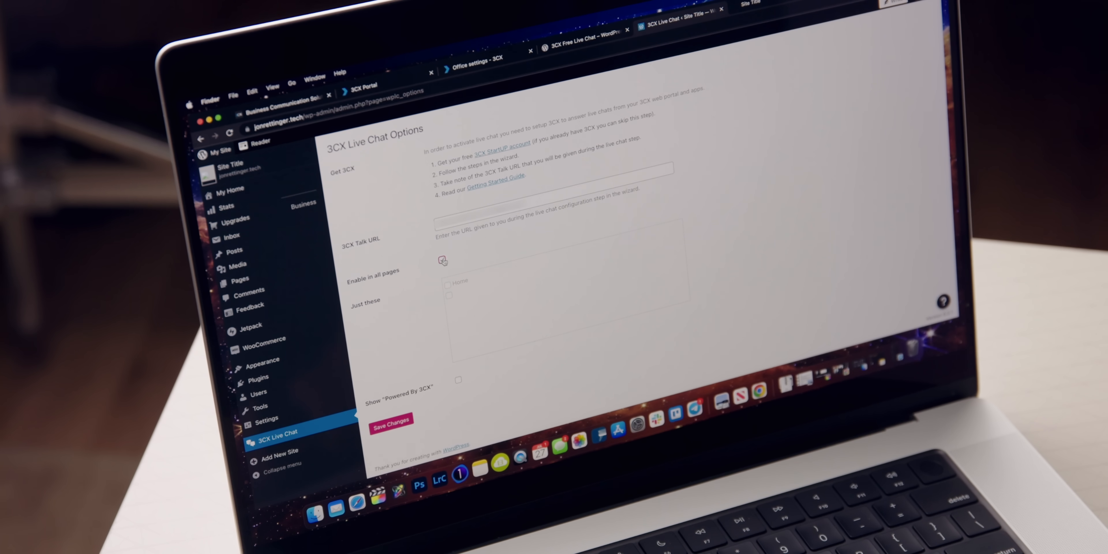
{"action": "left_click", "coordinate": [442, 260]}
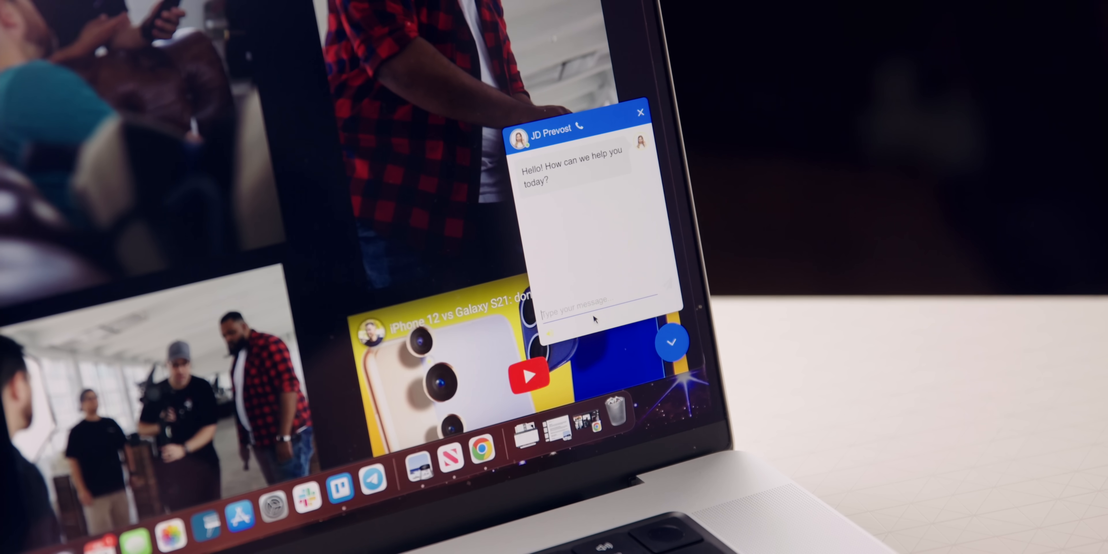
Write the greeting 'Hi. Why is your bear' in the website's live chat box.
{"action": "type", "text": "Hi. Why"}
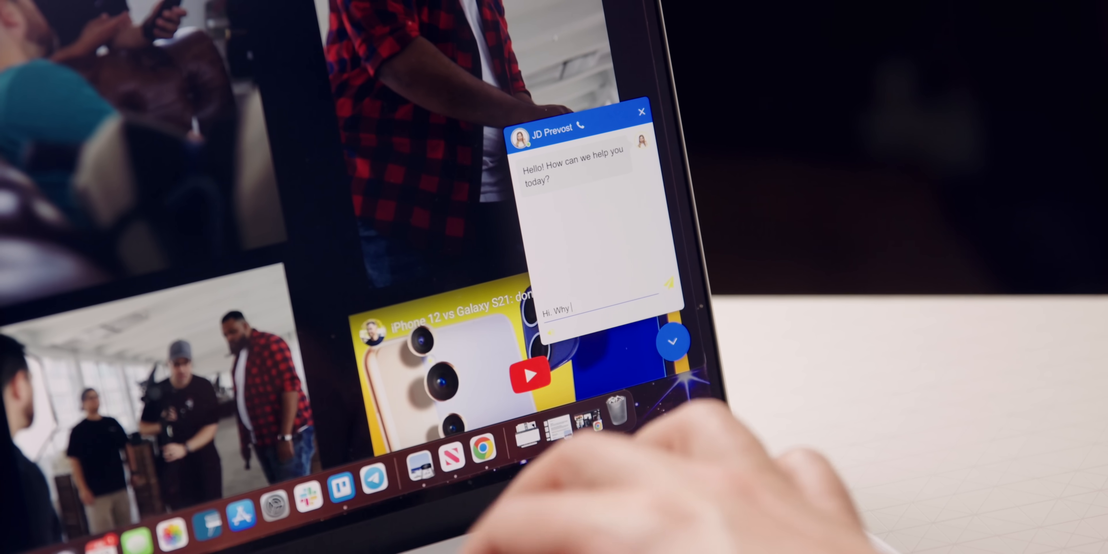
{"action": "type", "text": "is your bear"}
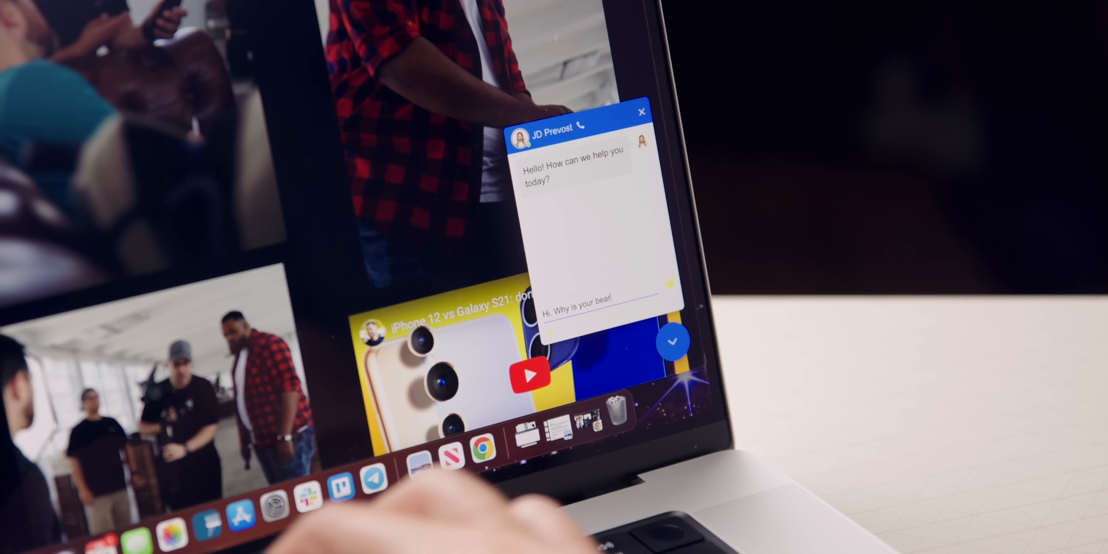